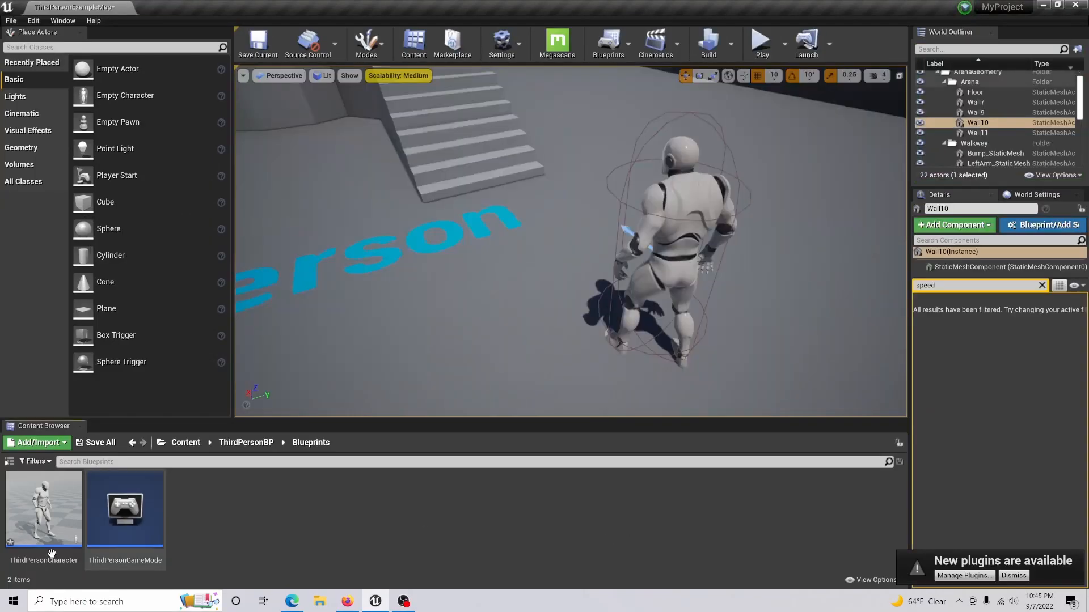
Open the ThirdPersonCharacter blueprint from the Content Browser's Blueprints folder.
double_click(43, 508)
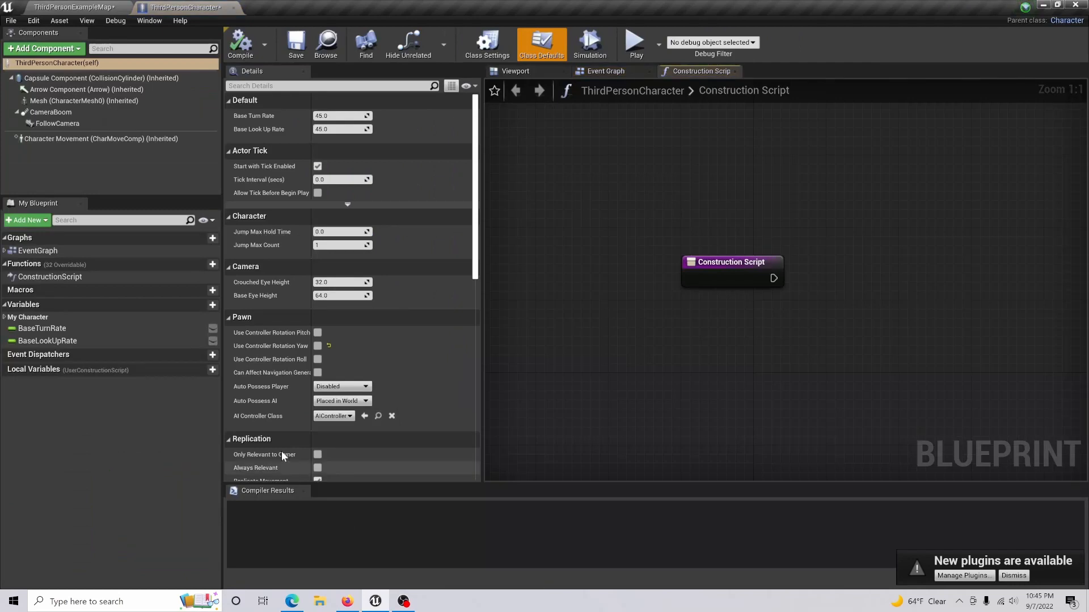
Filter Character Movement details by 'speed', edit Max Walk Speed, and return to ThirdPersonExampleMap.
click(100, 139)
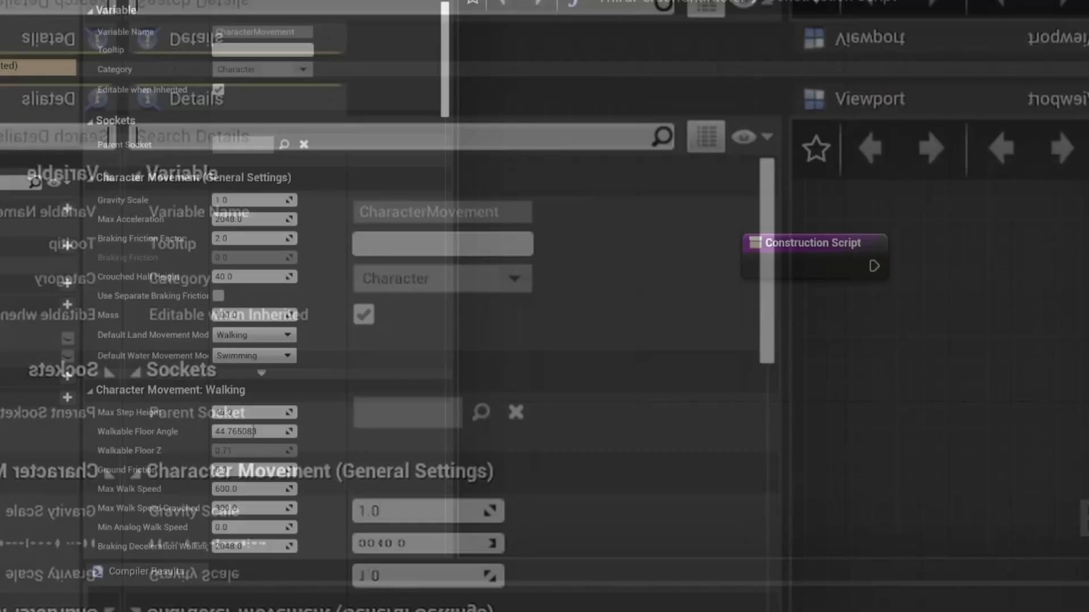
text(speed)
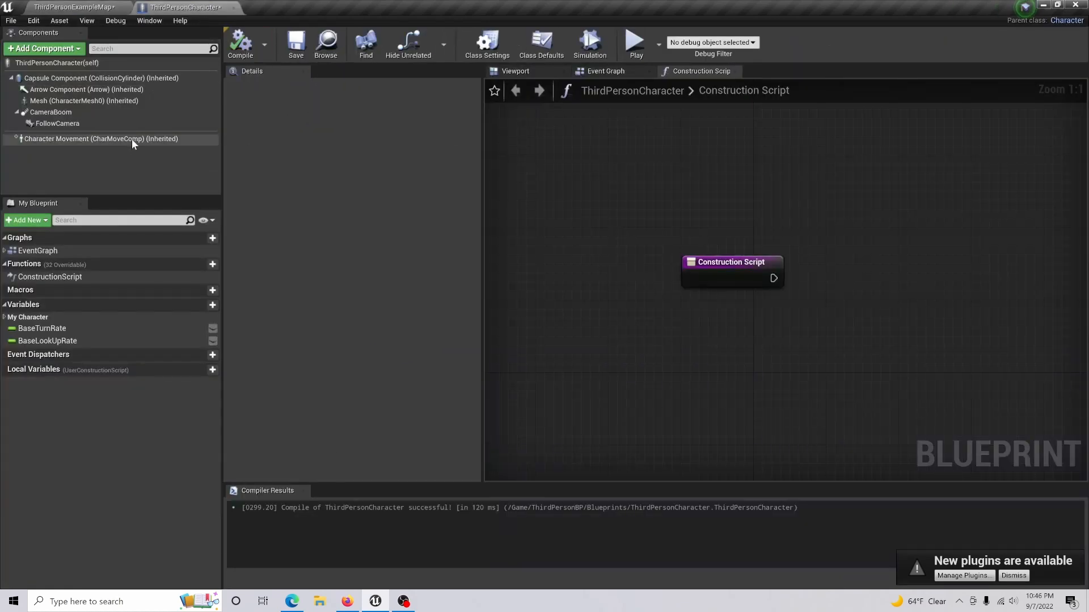
click(100, 139)
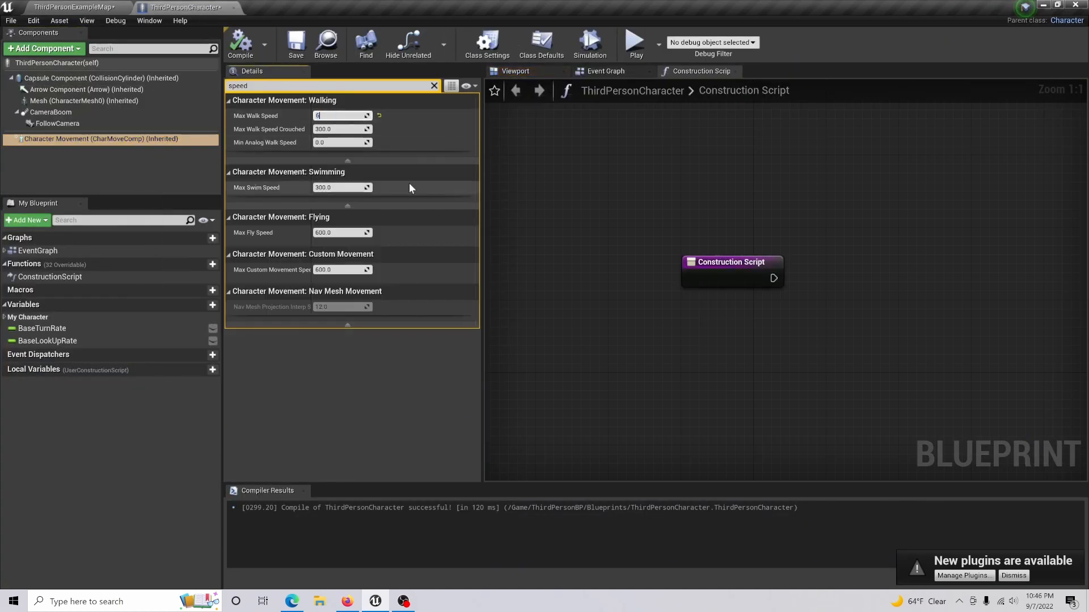
click(73, 7)
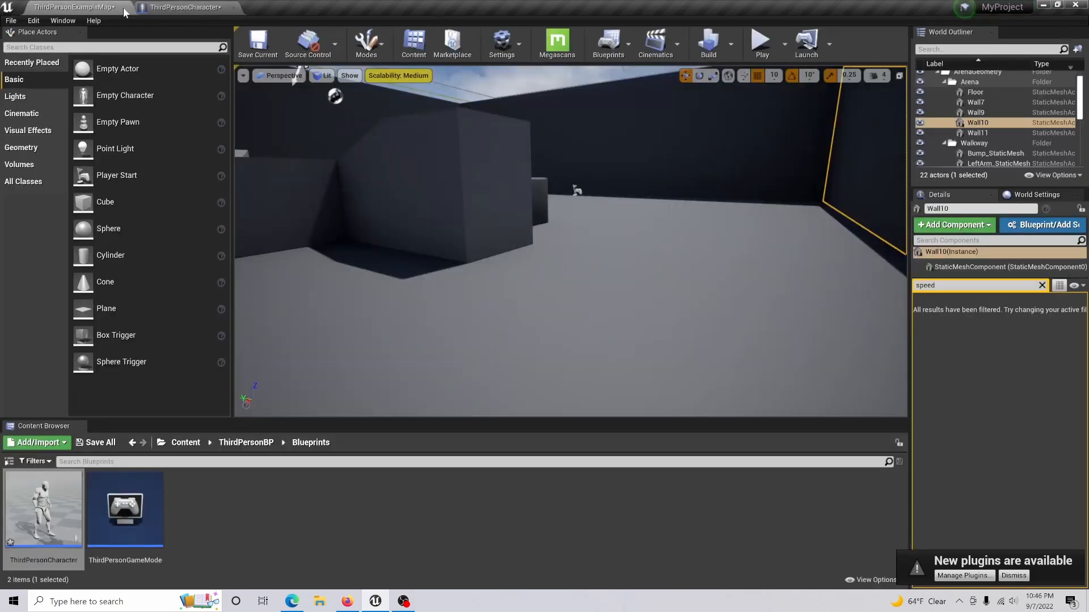
click(761, 41)
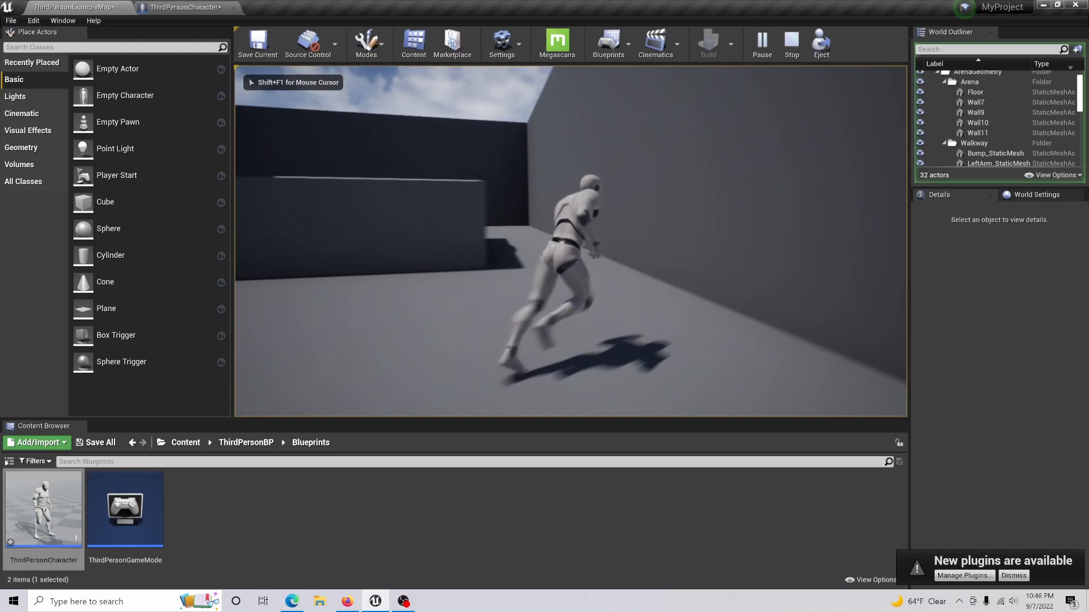
click(791, 44)
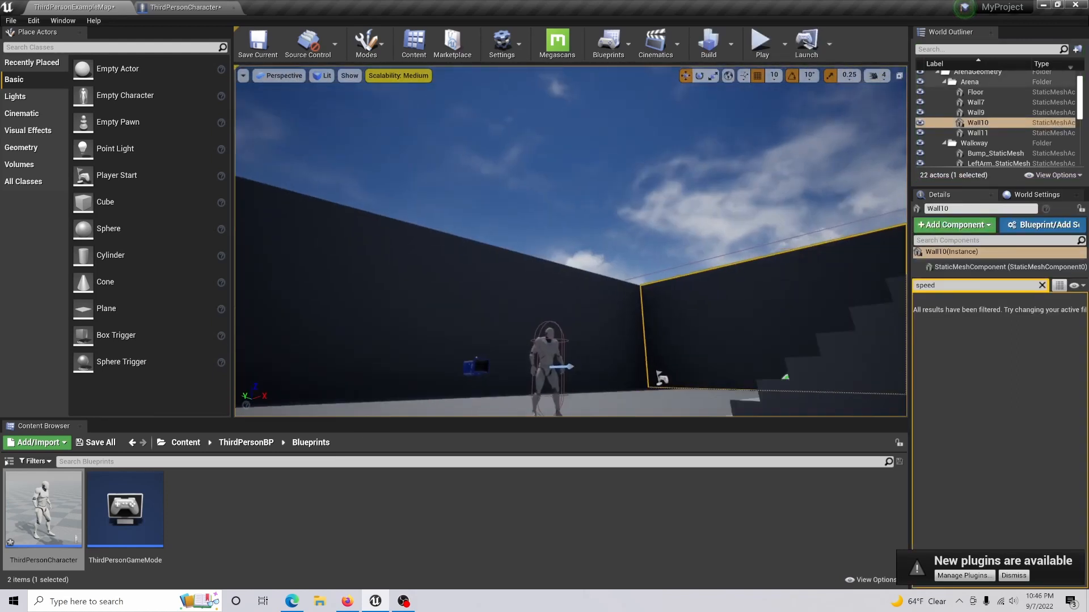